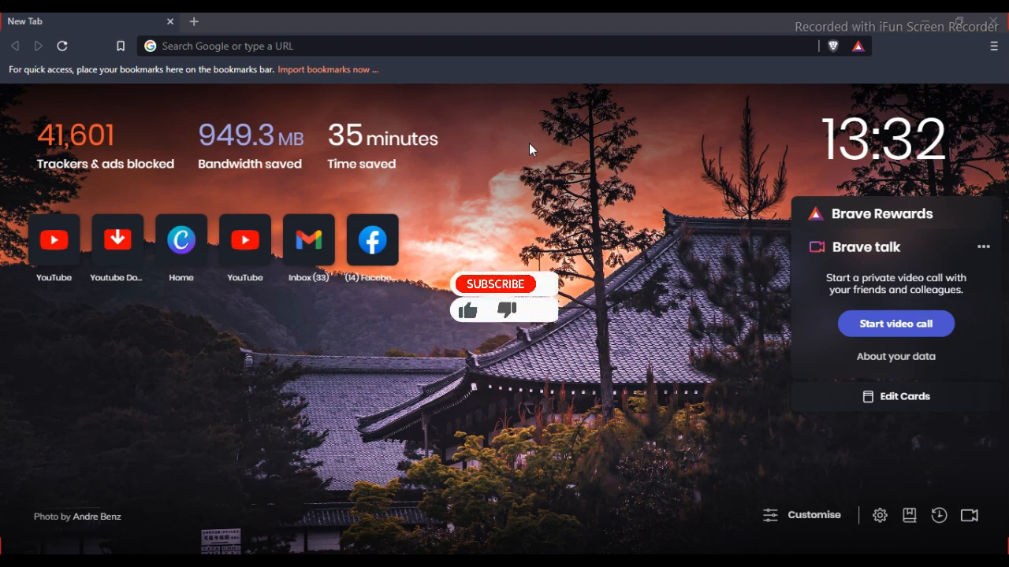
Step: Open YouTube's home page from Brave's new tab shortcut tile
{"action": "left_click", "coordinate": [495, 284]}
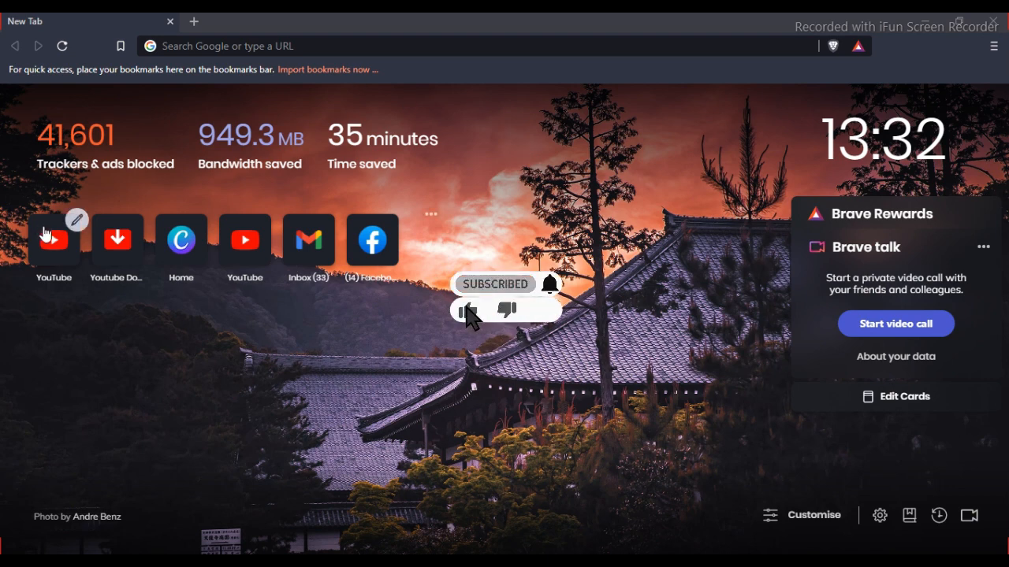
{"action": "left_click", "coordinate": [53, 239]}
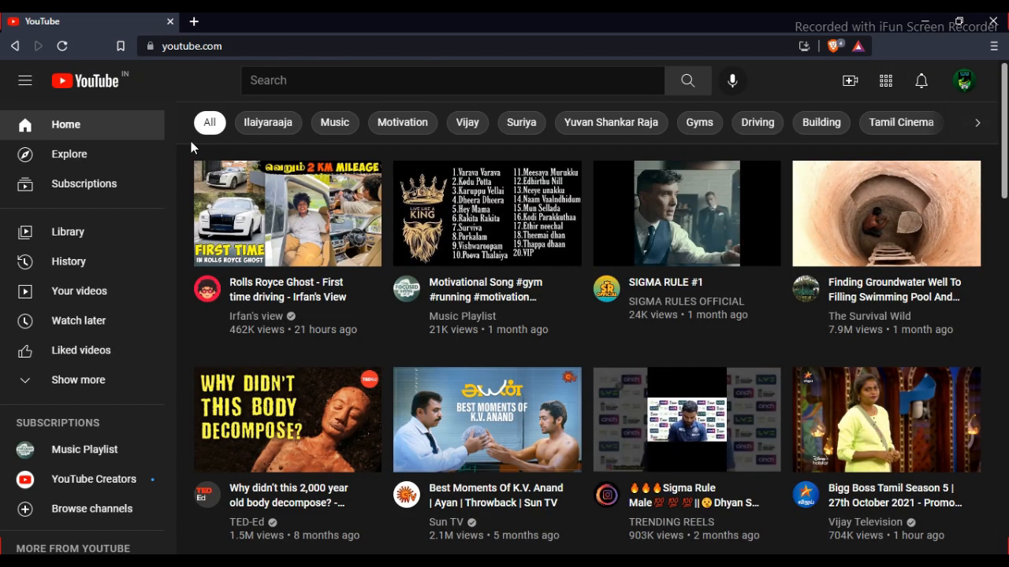
{"action": "left_click", "coordinate": [965, 80]}
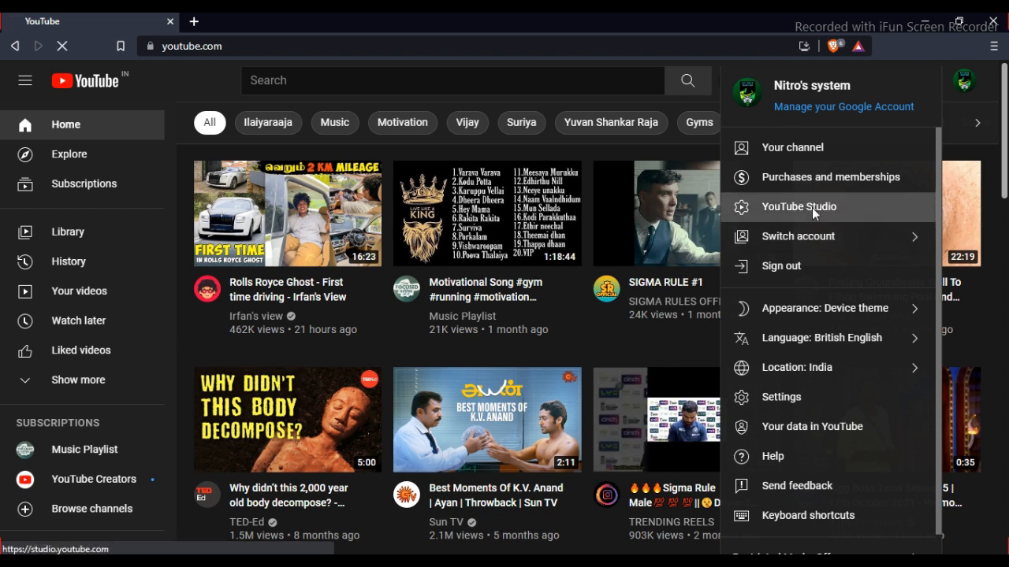
{"action": "left_click", "coordinate": [797, 207]}
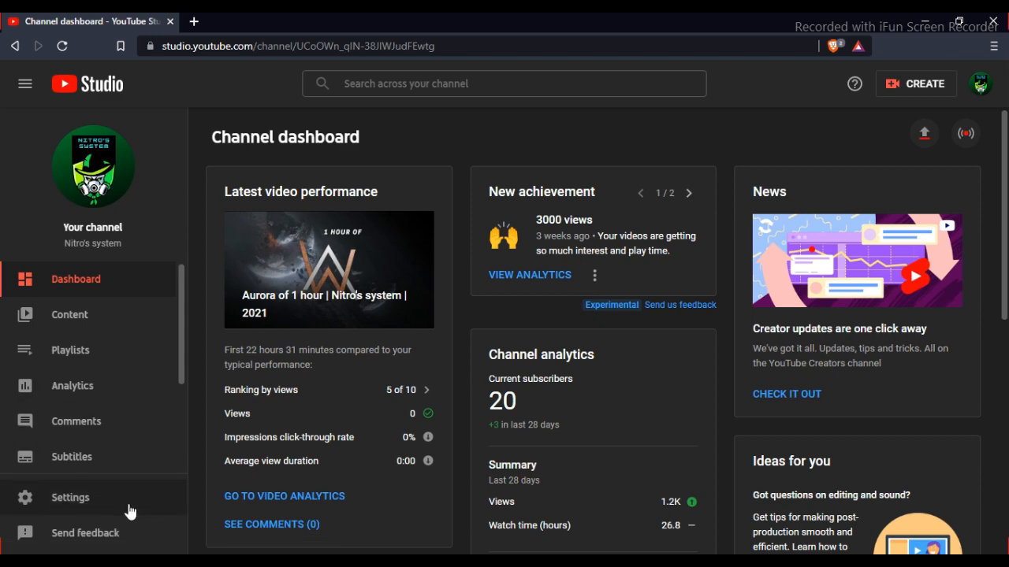
Step: Show the channel's Advanced settings, scrolled to the Subscriber count option
{"action": "left_click", "coordinate": [69, 498]}
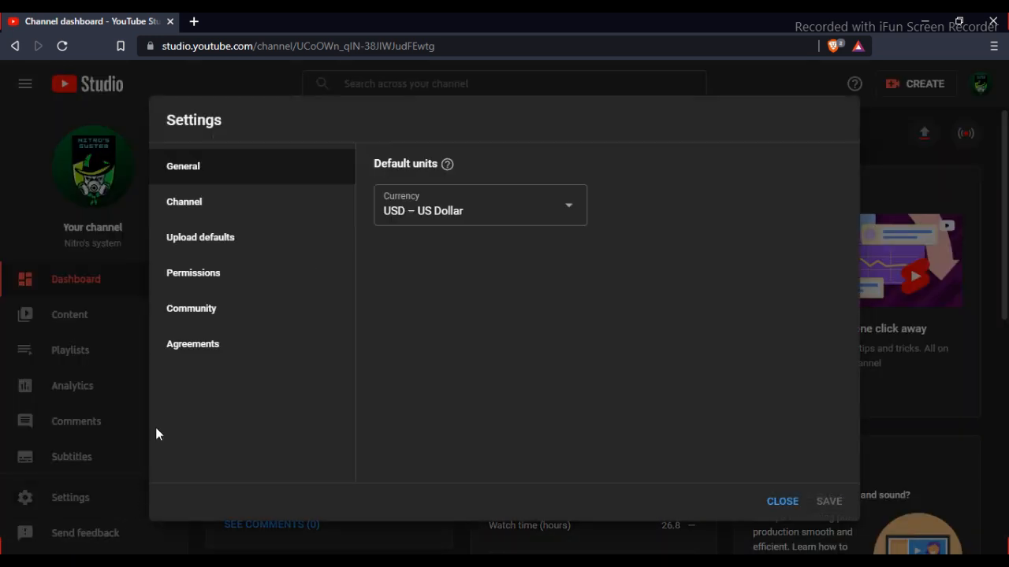
{"action": "left_click", "coordinate": [183, 201]}
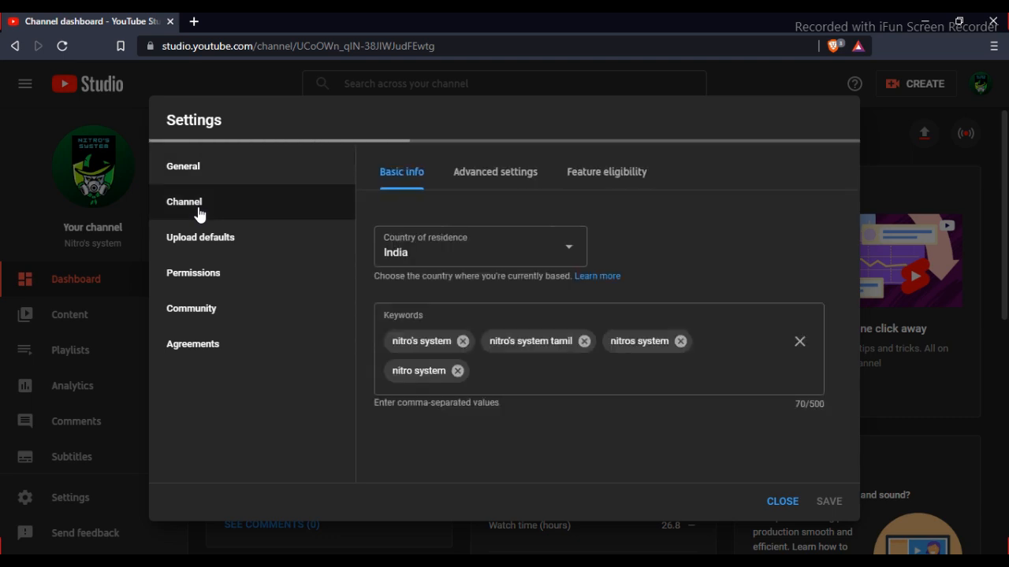
{"action": "left_click", "coordinate": [495, 172]}
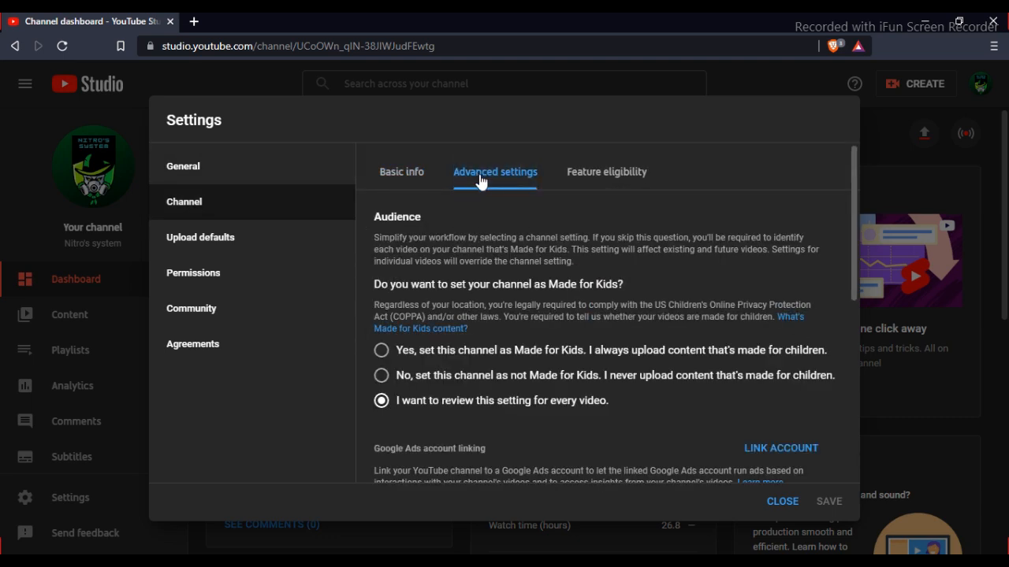
{"action": "scroll", "scroll_direction": "down", "scroll_amount": 3}
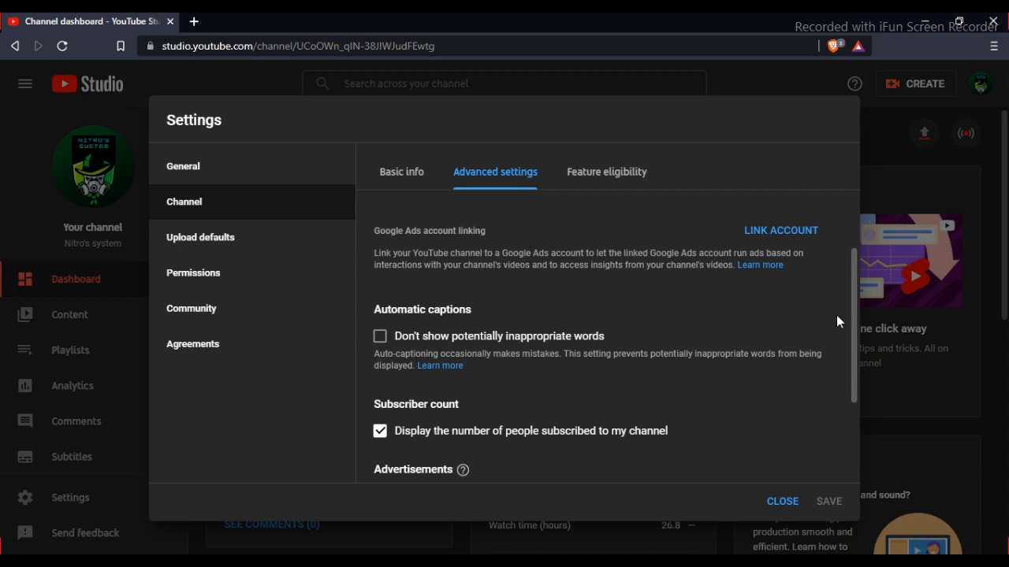
{"action": "scroll", "scroll_direction": "down", "scroll_amount": 3}
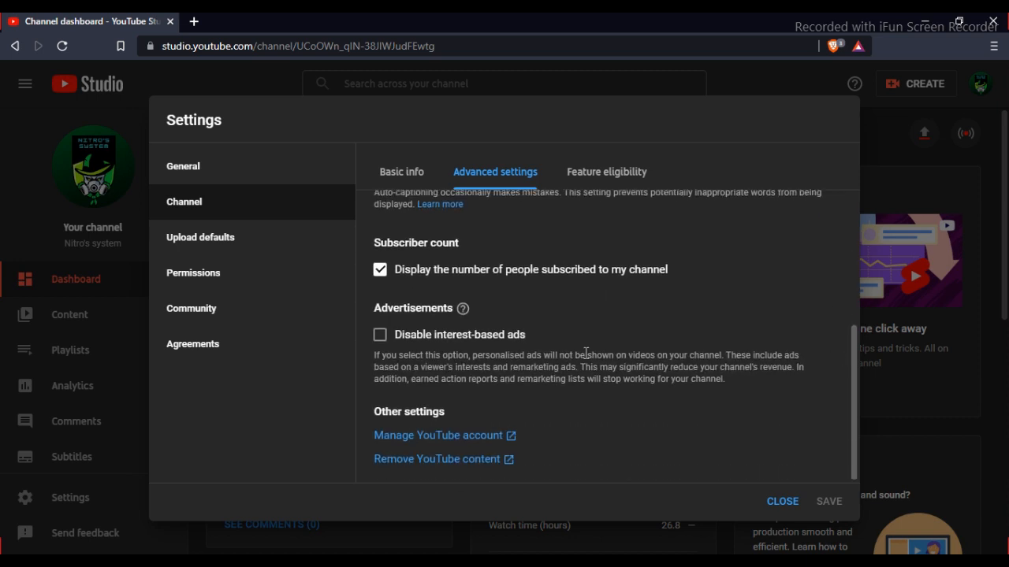
{"action": "mouse_move", "coordinate": [383, 244]}
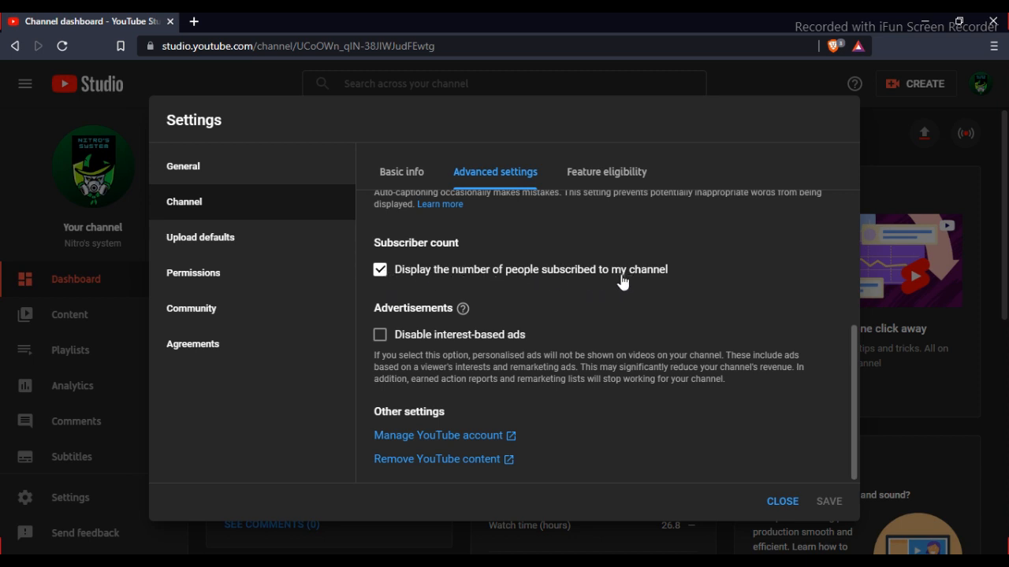
Step: Uncheck 'Display the number of people subscribed to my channel' and save
{"action": "left_click", "coordinate": [379, 270]}
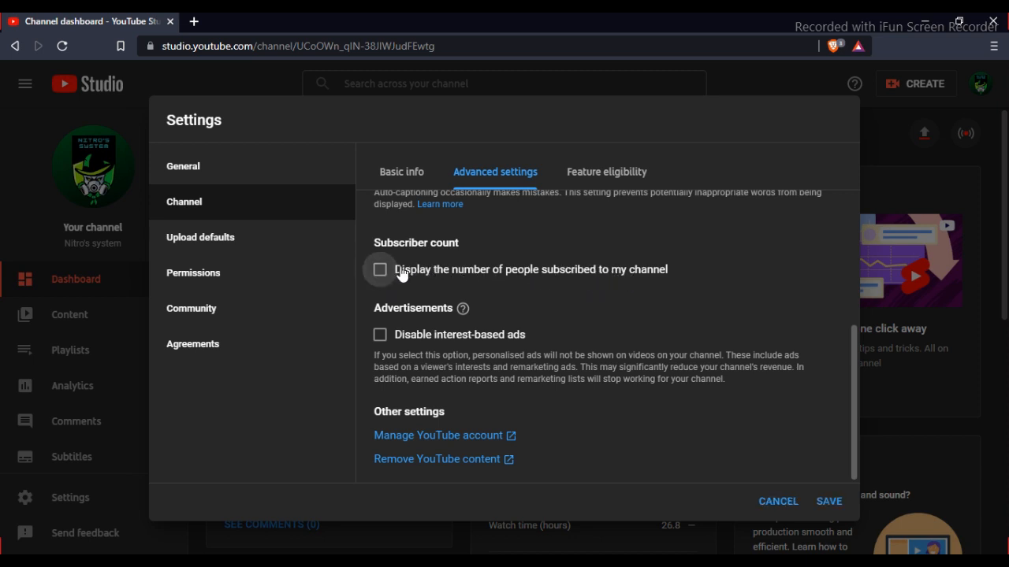
{"action": "left_click", "coordinate": [777, 502]}
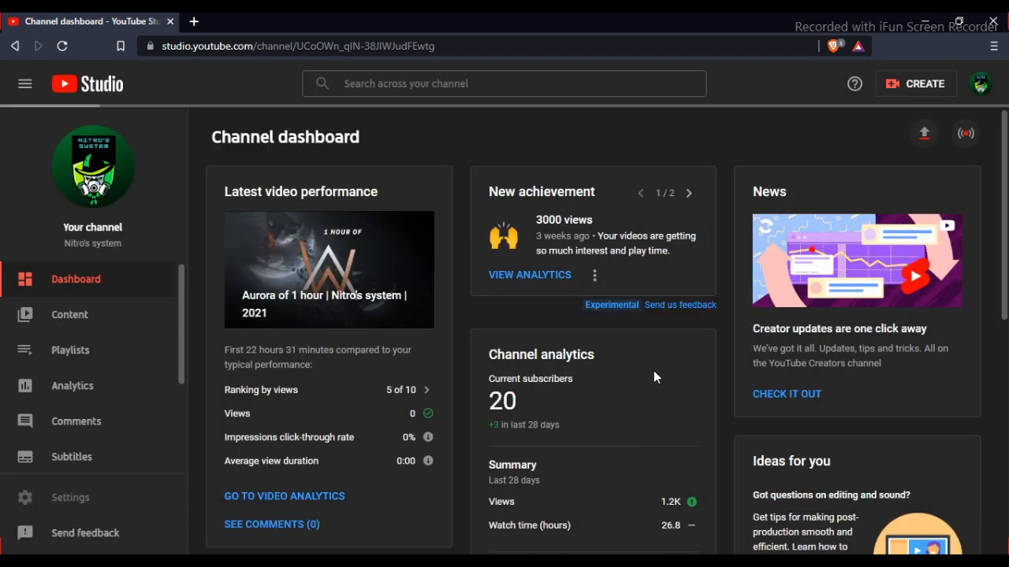
{"action": "mouse_move", "coordinate": [240, 342]}
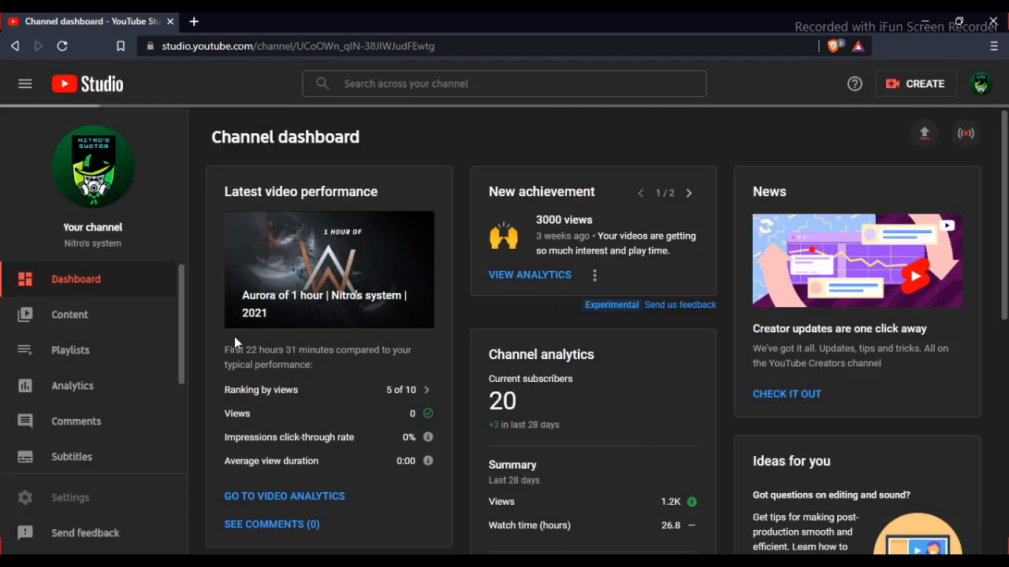